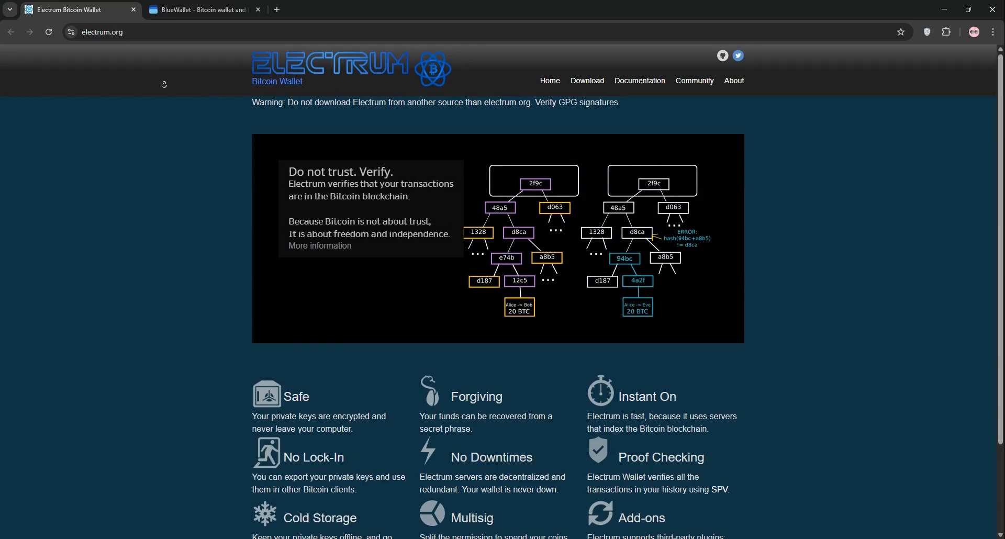
Scroll down through the Electrum website to review its wallet feature descriptions
scroll(down, 3)
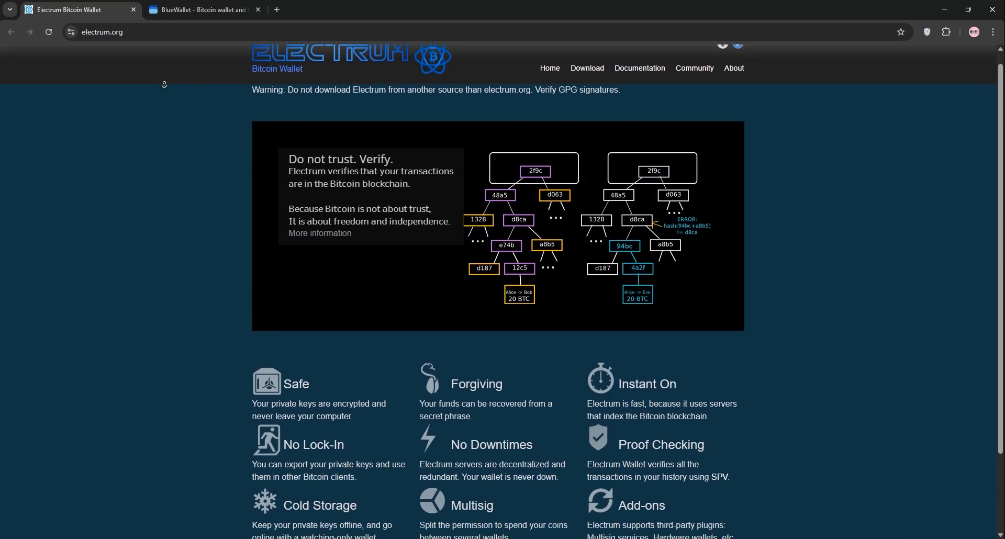
scroll(down, 3)
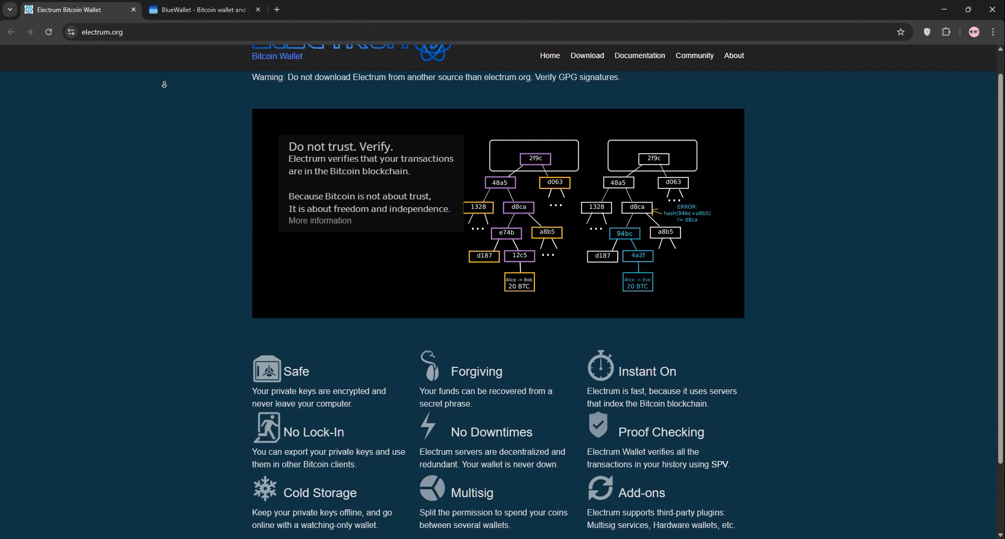
scroll(down, 3)
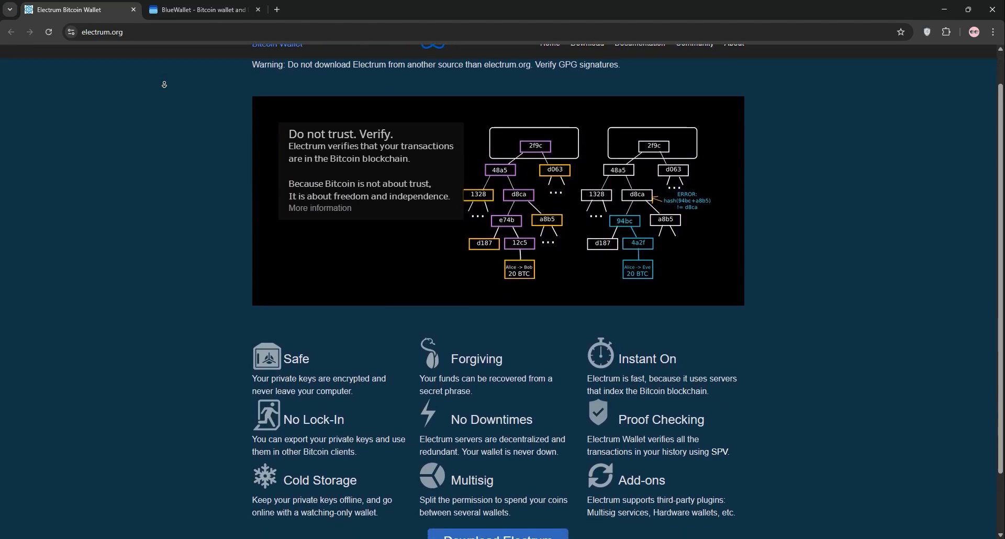
scroll(down, 3)
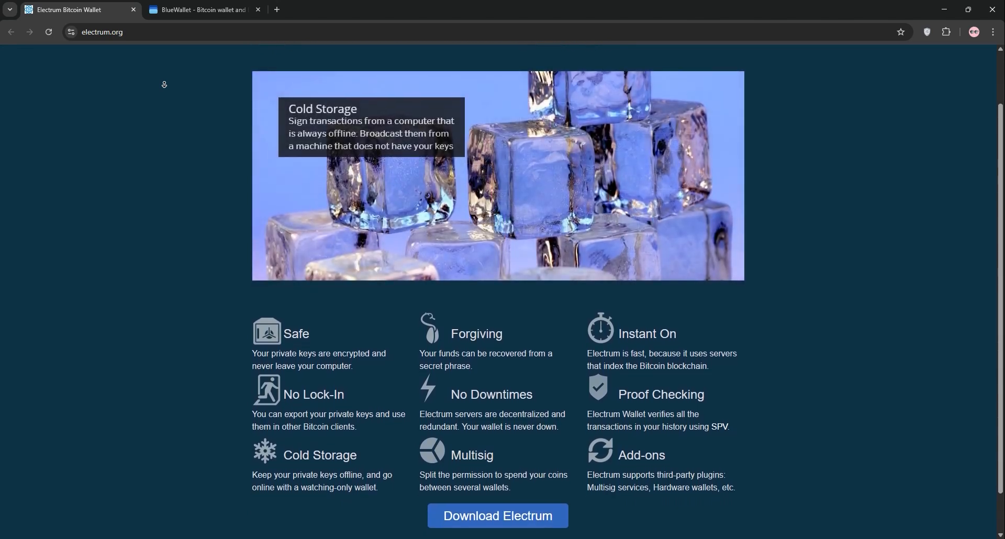
scroll(down, 3)
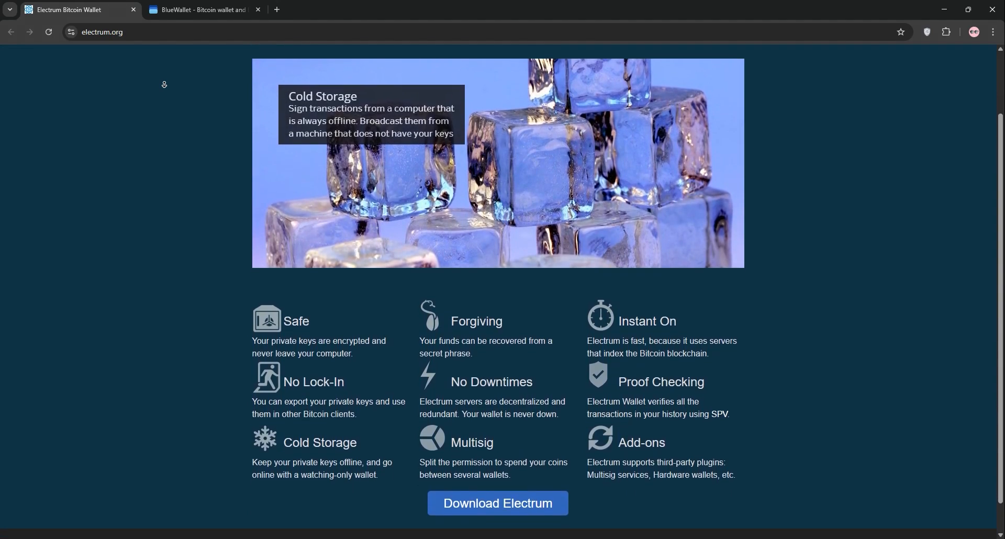
scroll(down, 3)
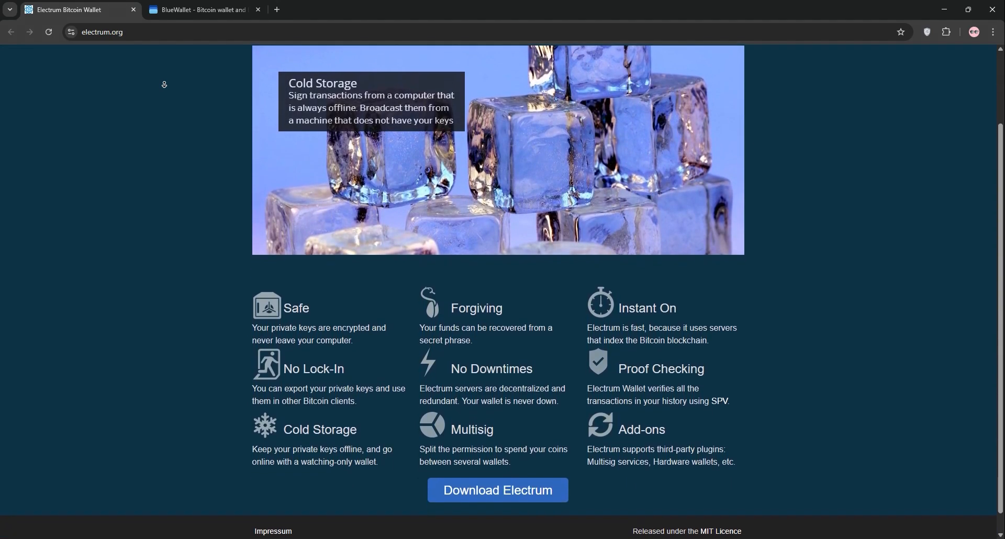
scroll(down, 3)
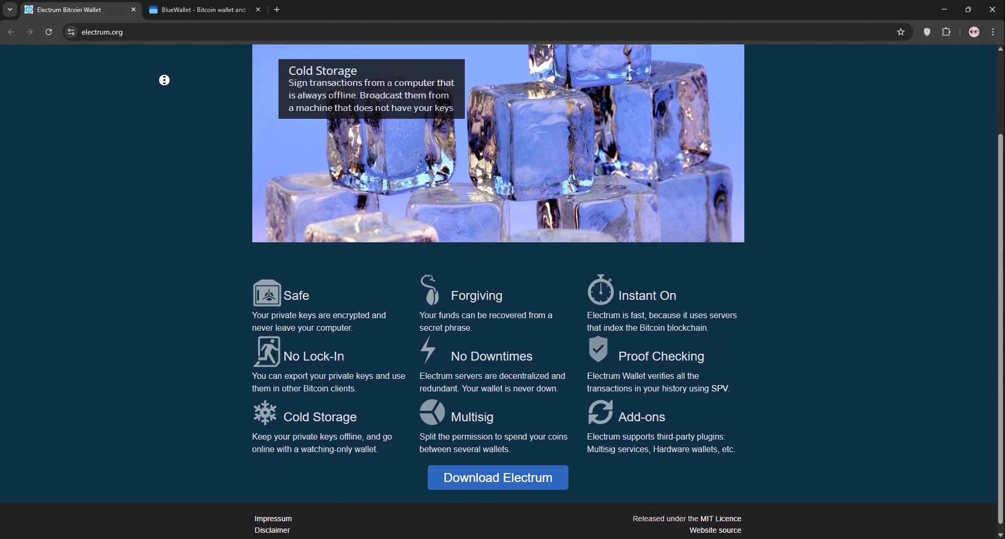
scroll(down, 3)
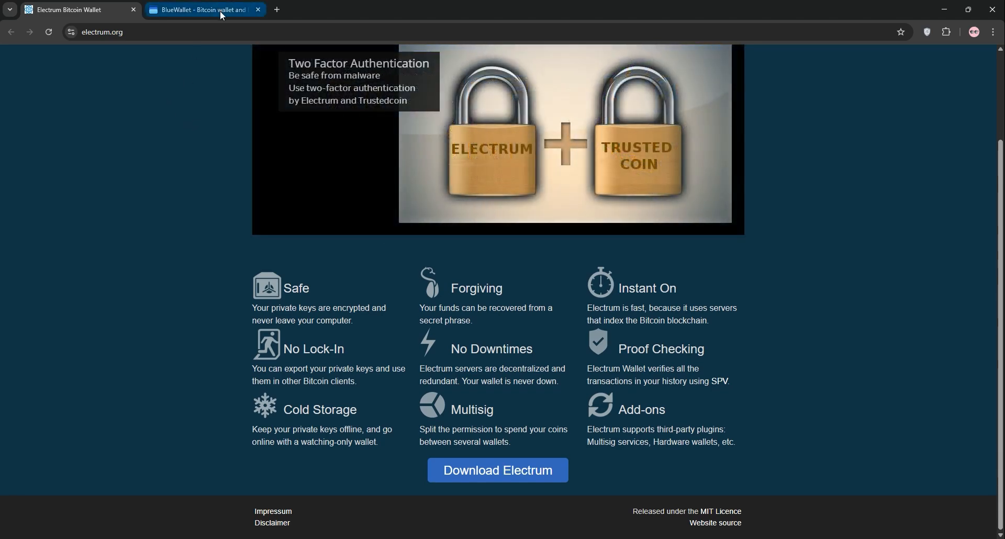
Review BlueWallet's 'What you can do with BlueWallet' feature cards, then return to the Canva comparison whiteboard
click(201, 9)
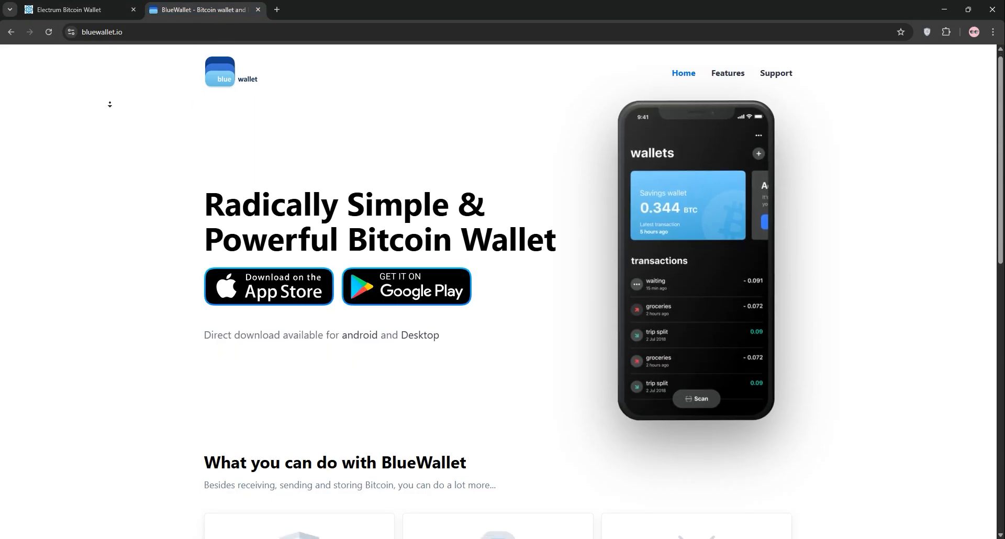
scroll(down, 3)
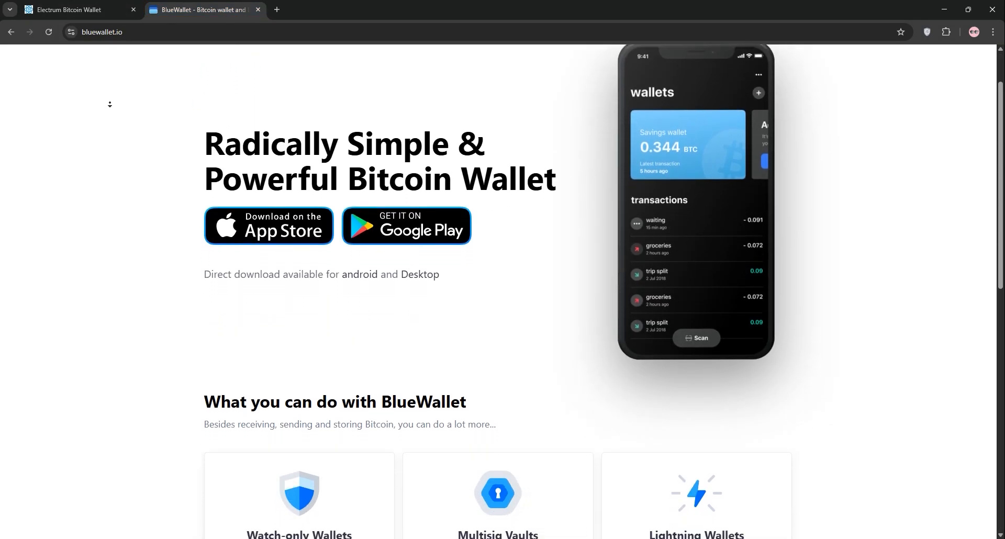
scroll(down, 3)
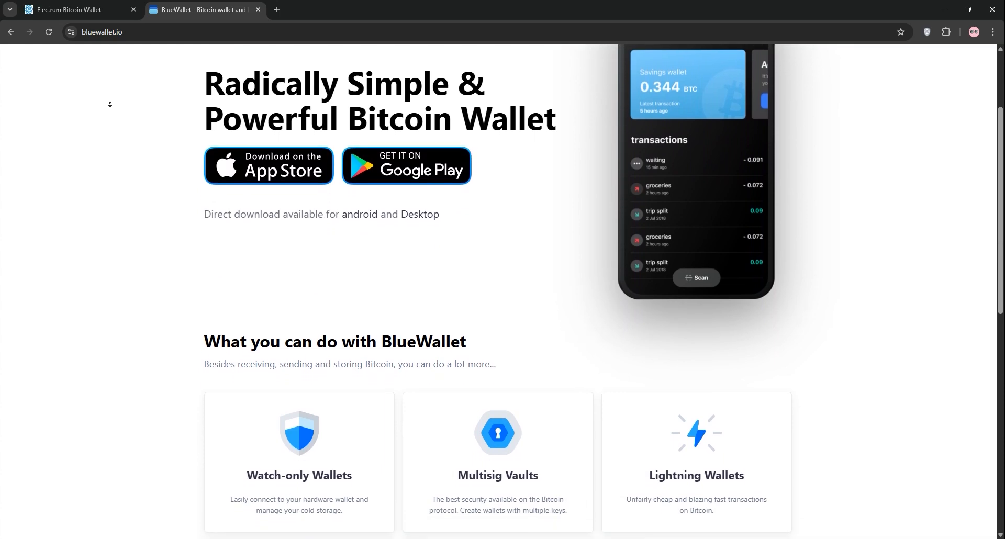
scroll(down, 3)
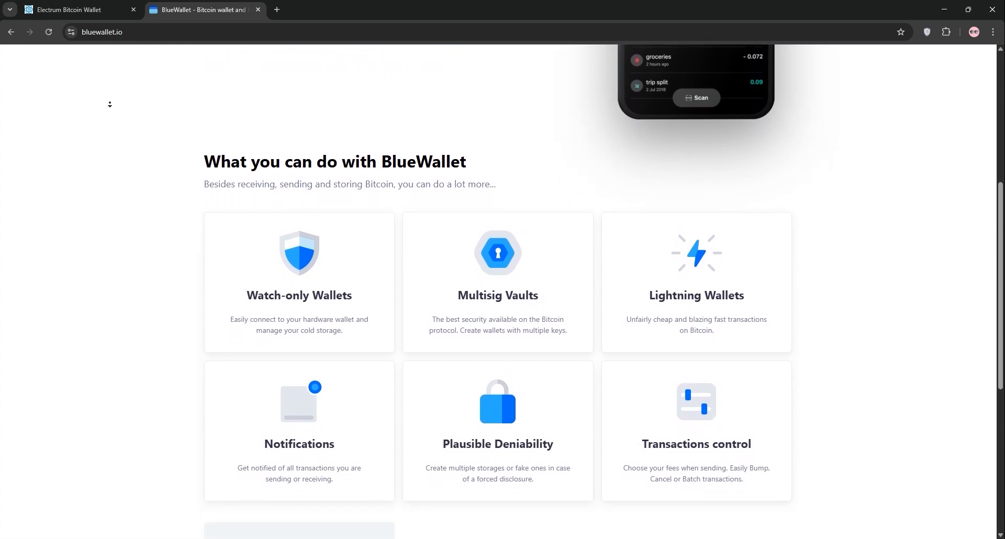
scroll(down, 3)
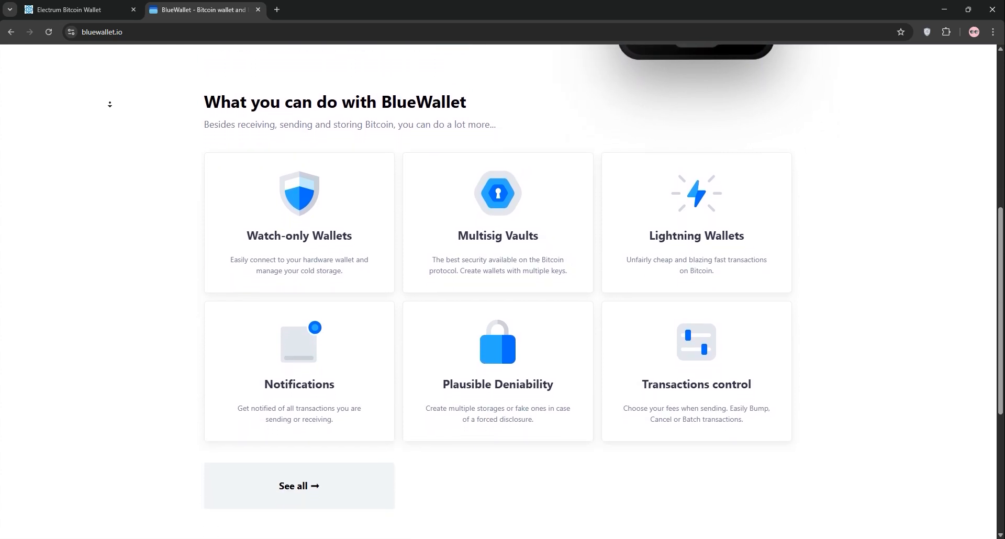
scroll(down, 3)
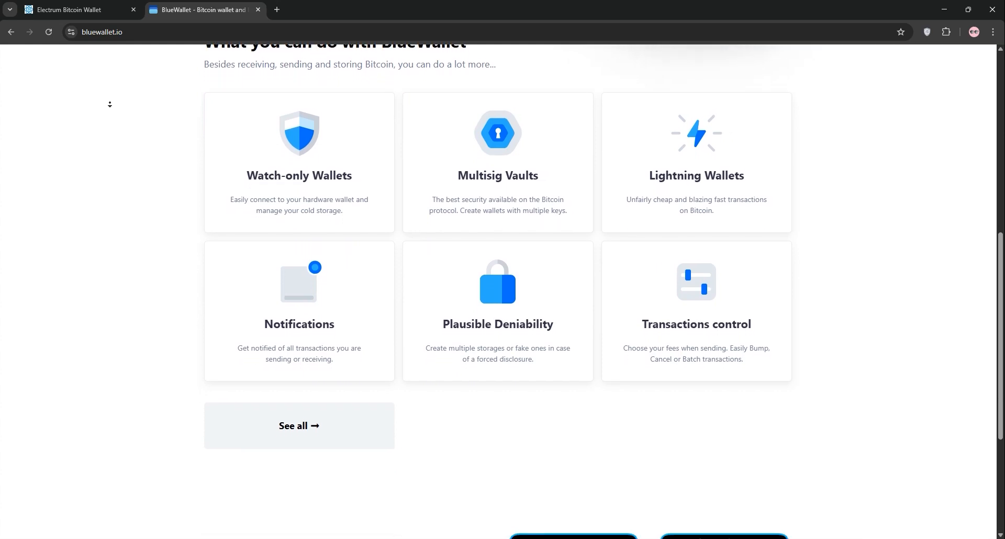
scroll(down, 3)
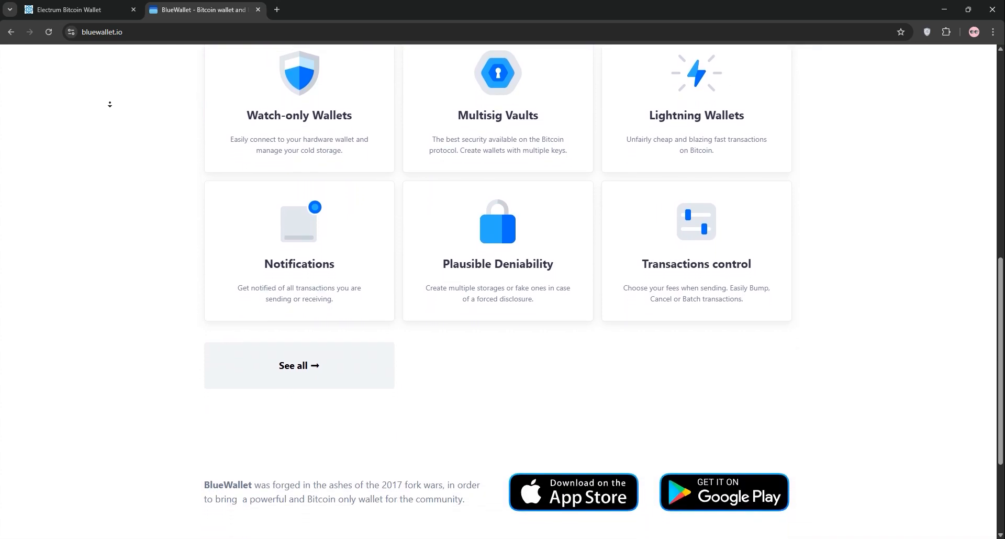
scroll(down, 3)
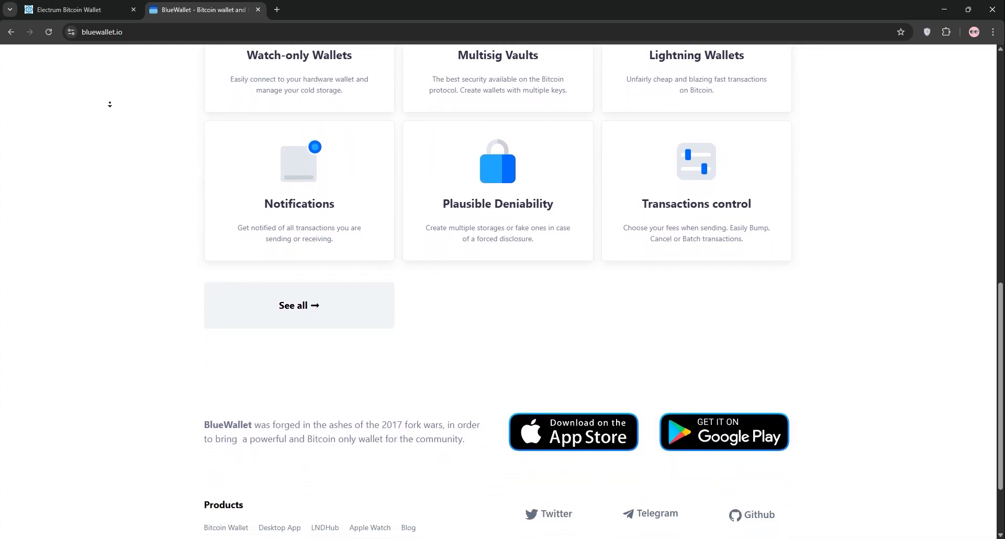
click(204, 9)
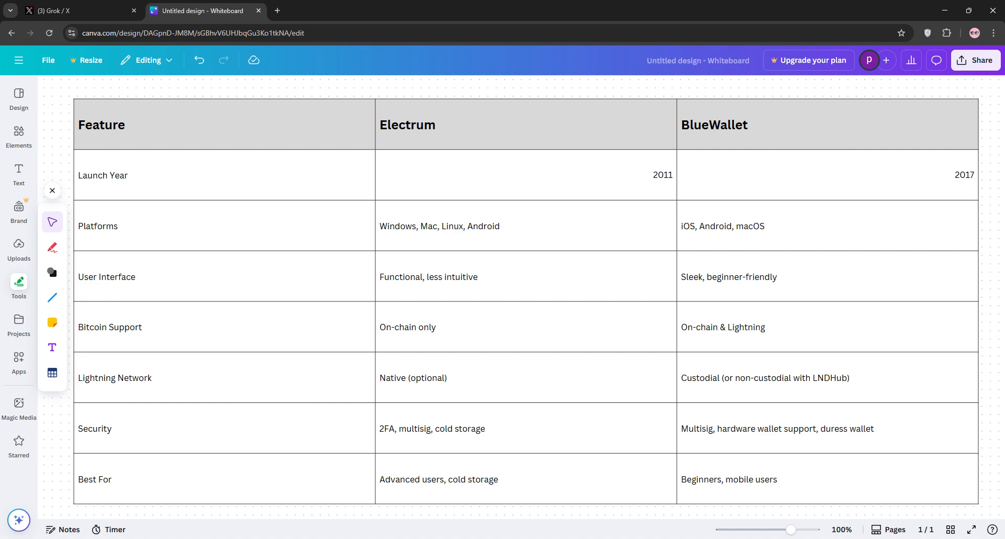